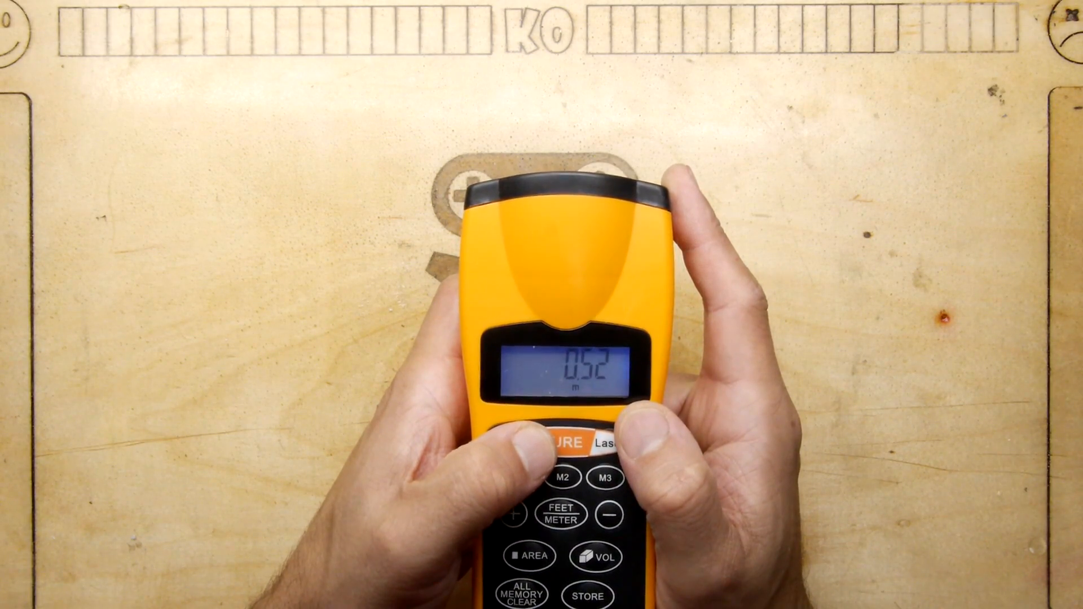
pyautogui.click(567, 442)
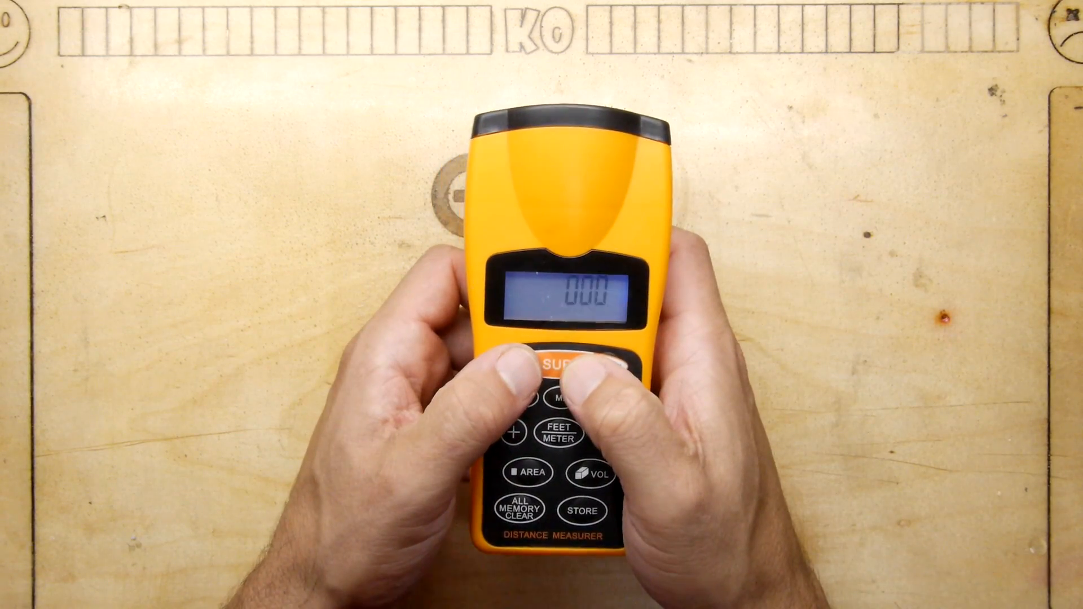
pyautogui.click(580, 362)
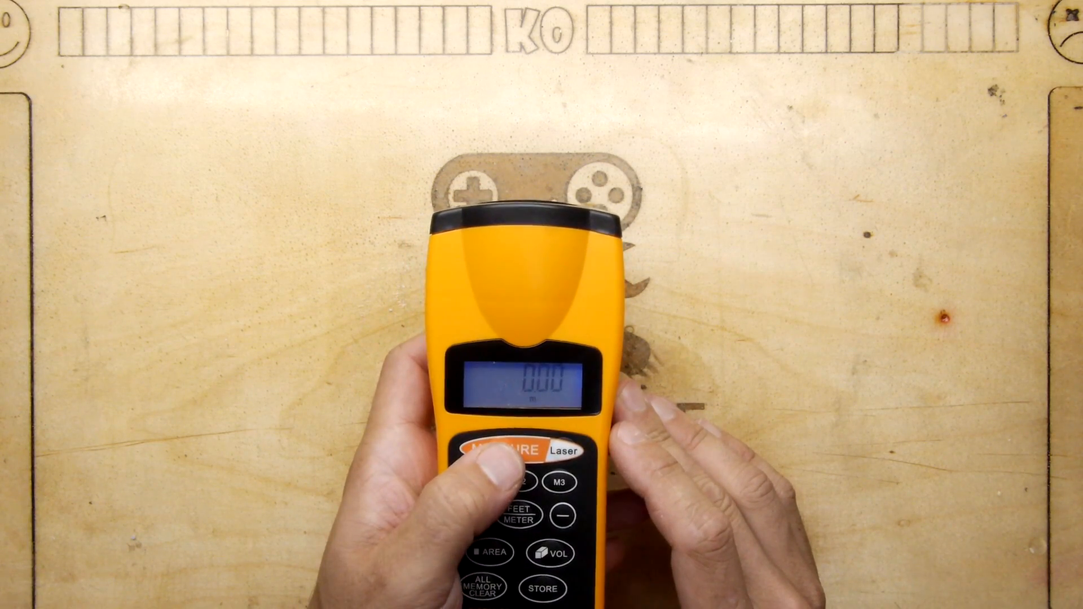
pyautogui.click(498, 450)
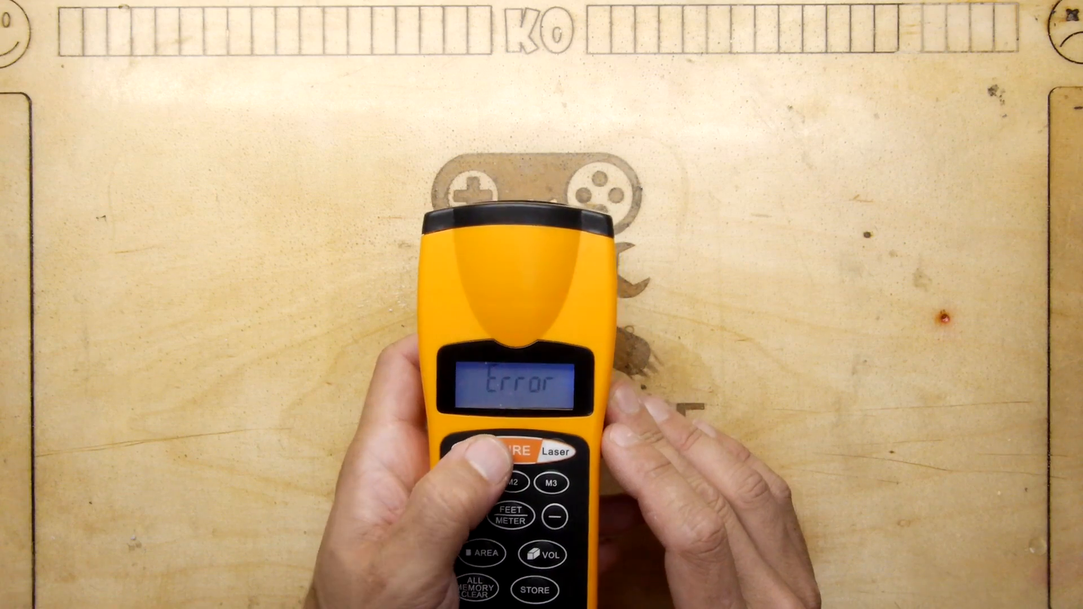